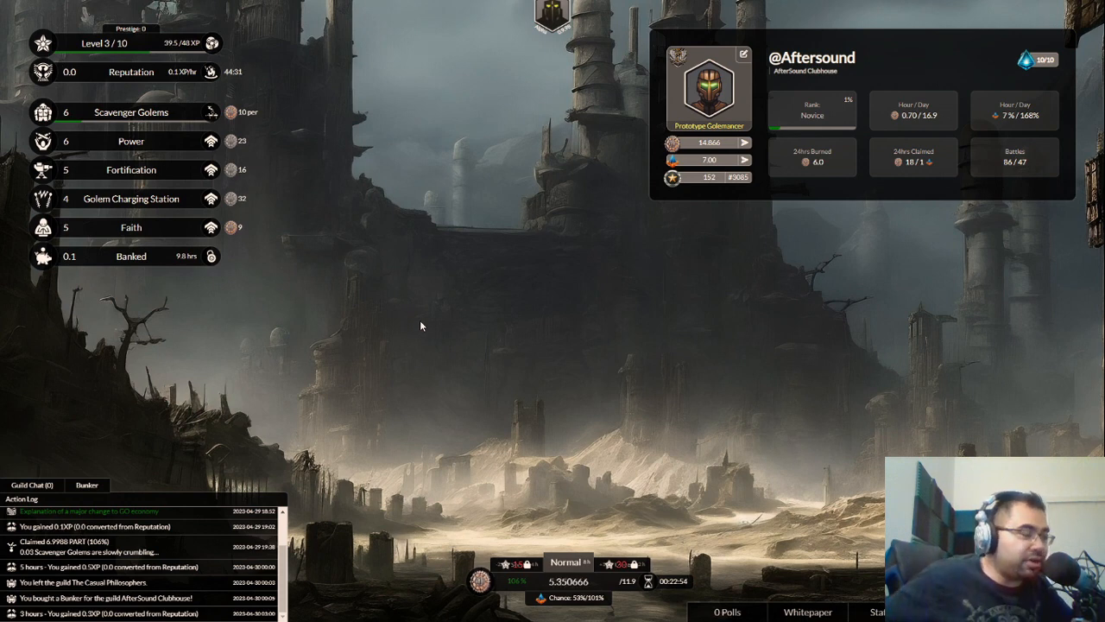
mouse_move(452, 262)
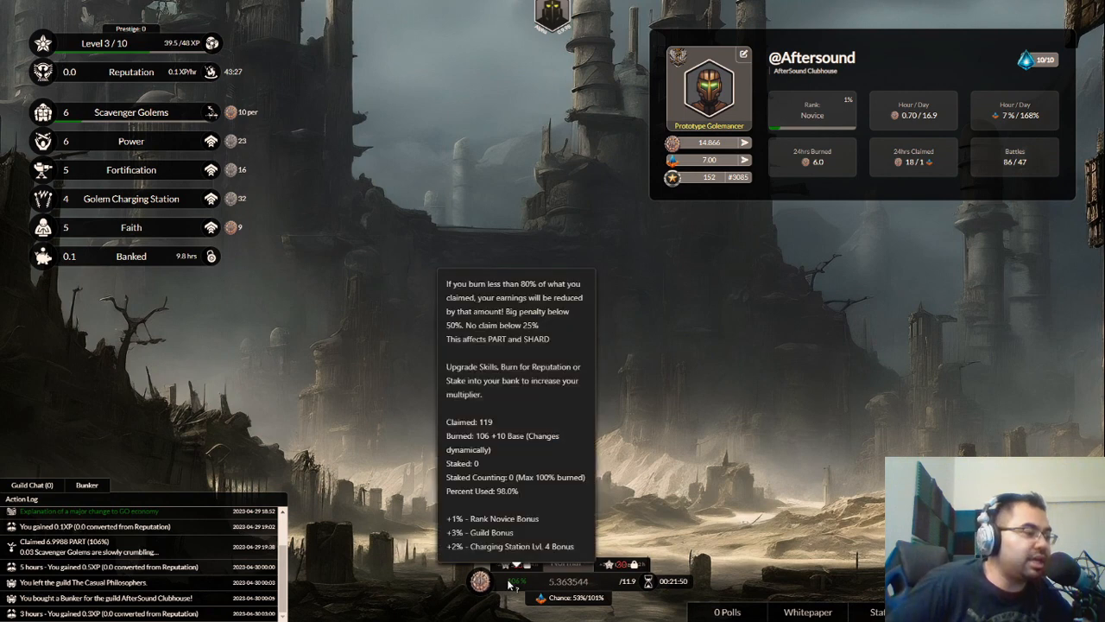
mouse_move(539, 354)
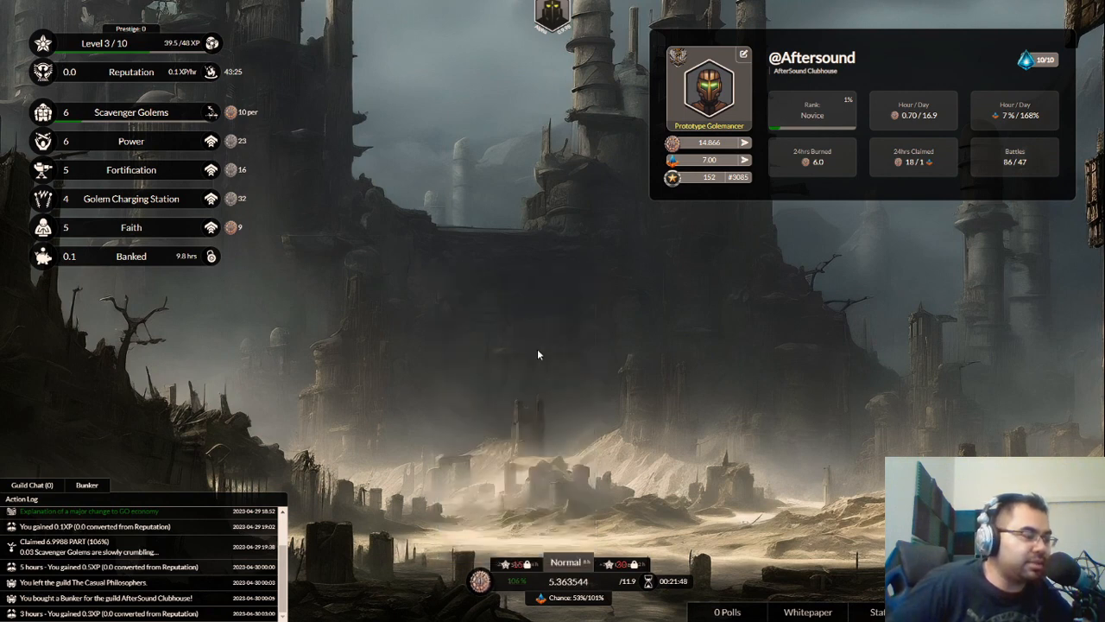
mouse_move(518, 587)
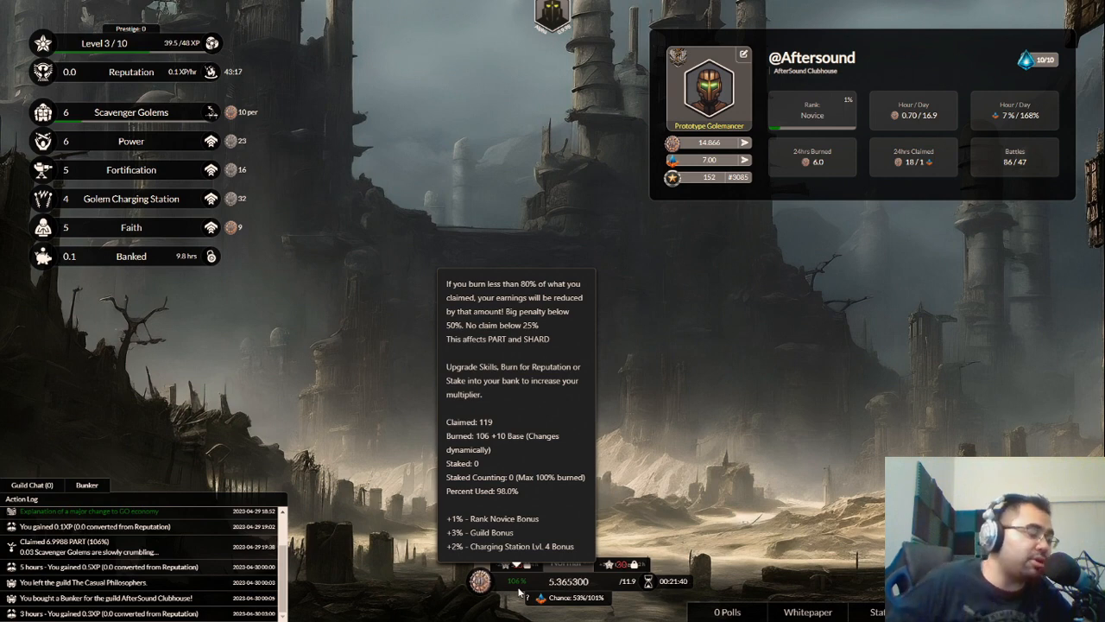
mouse_move(463, 345)
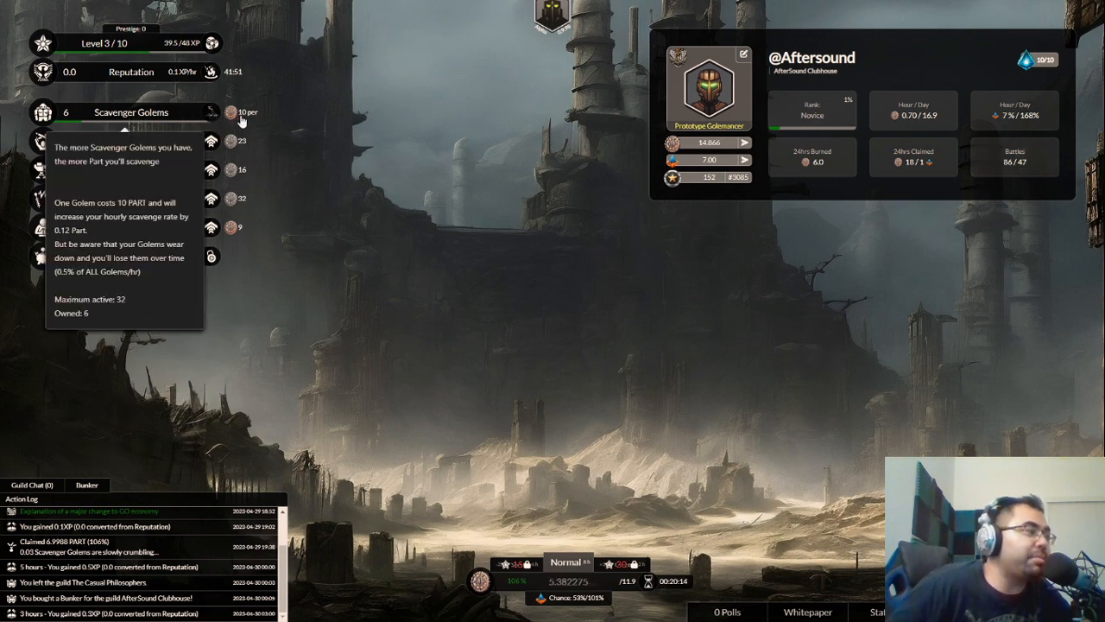
mouse_move(366, 194)
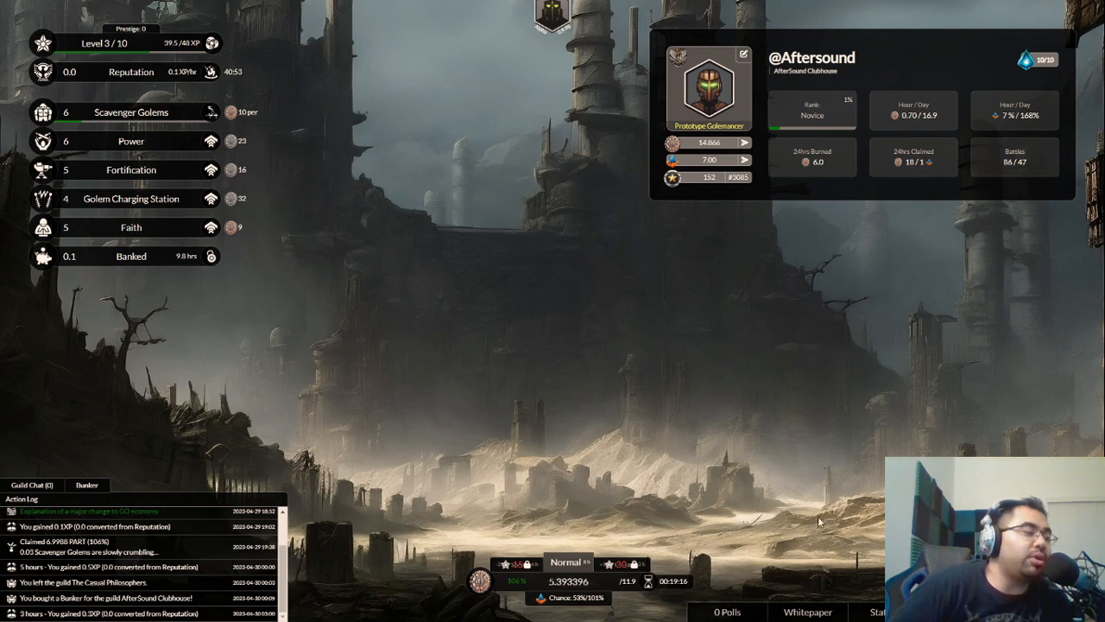
mouse_move(604, 433)
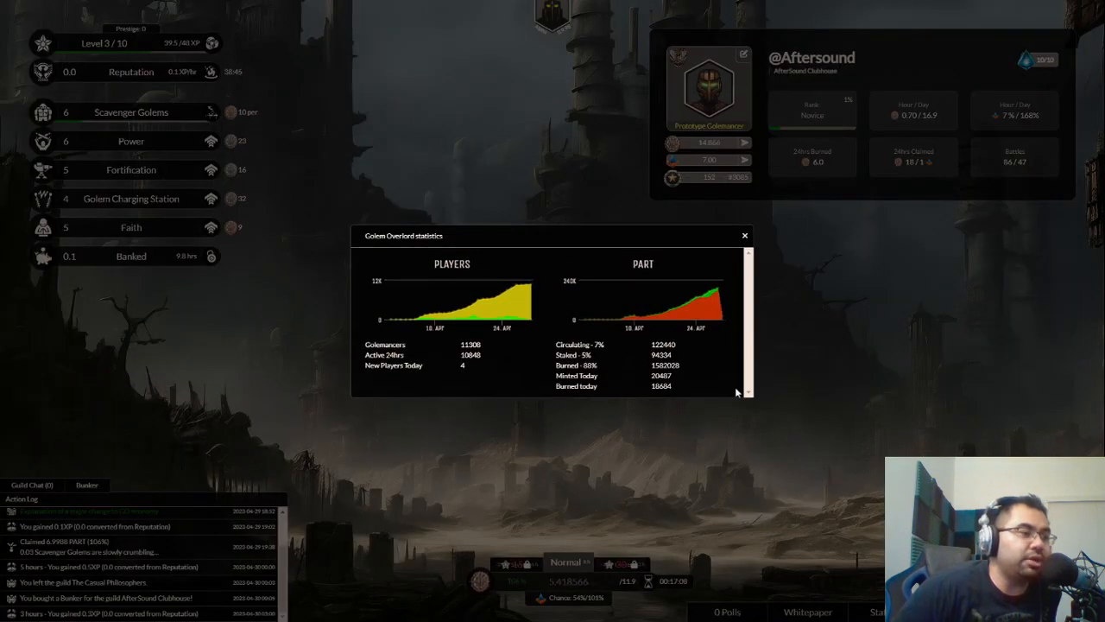
mouse_move(722, 293)
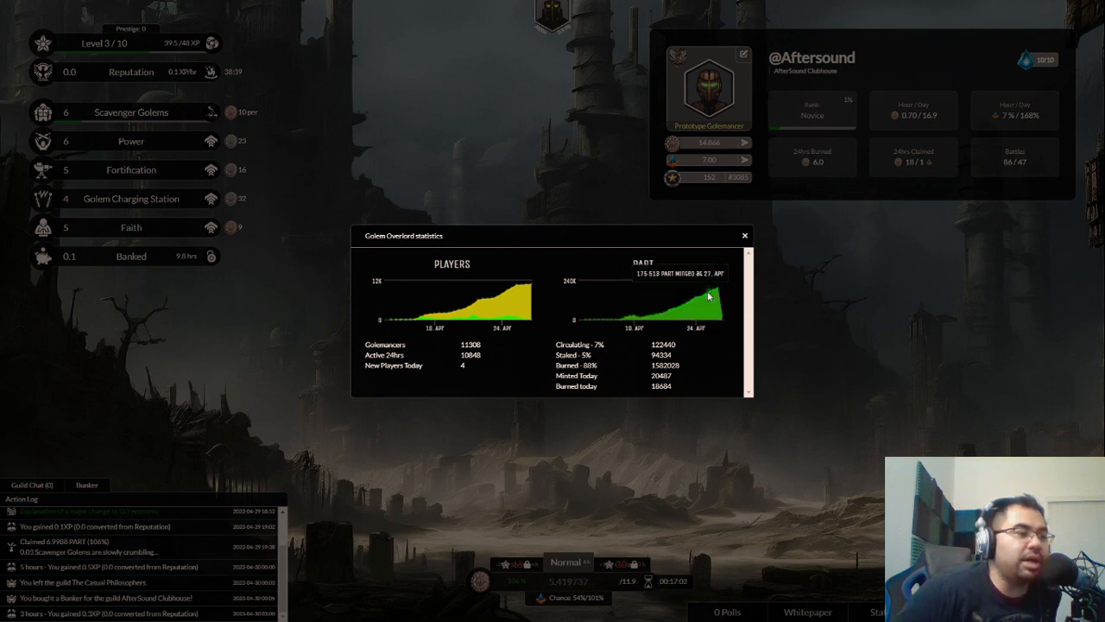
mouse_move(713, 349)
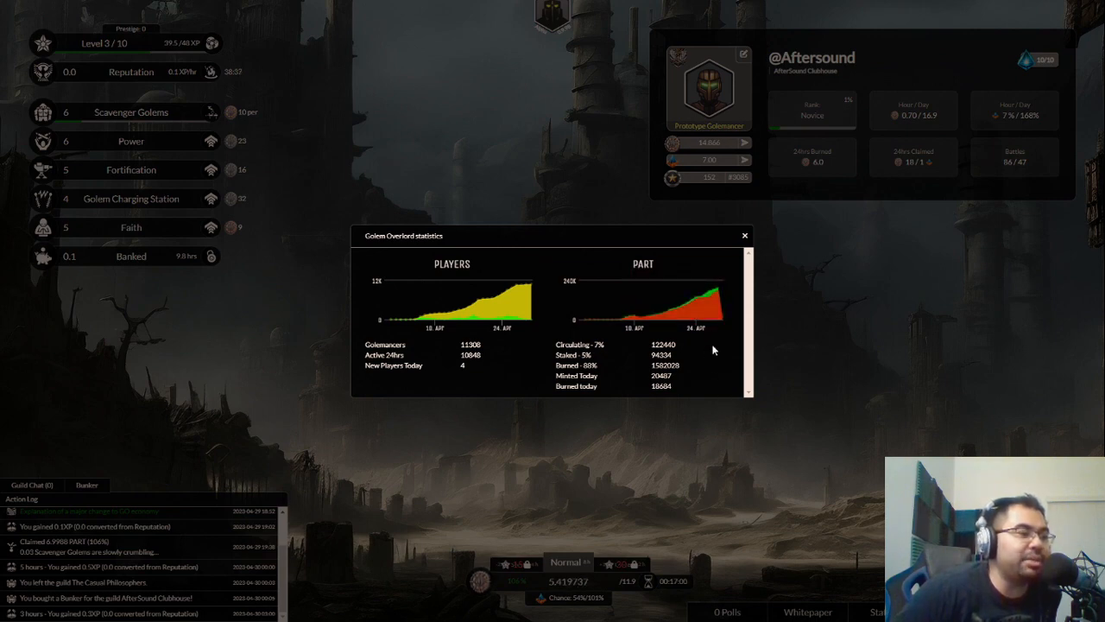